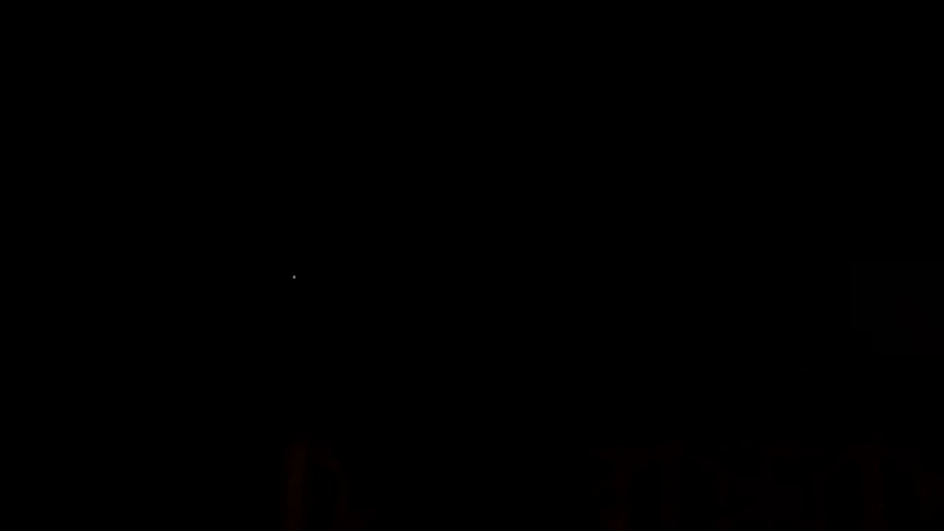
pyautogui.moveTo(316, 287)
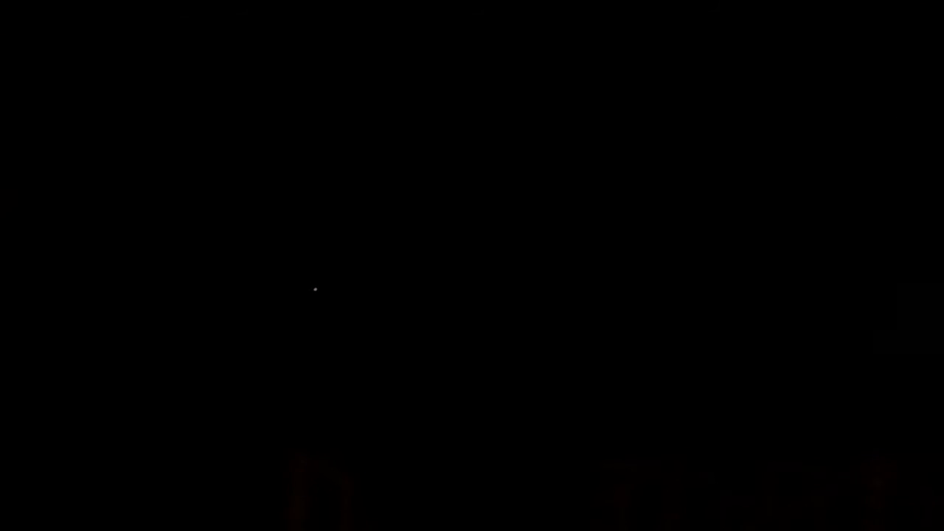